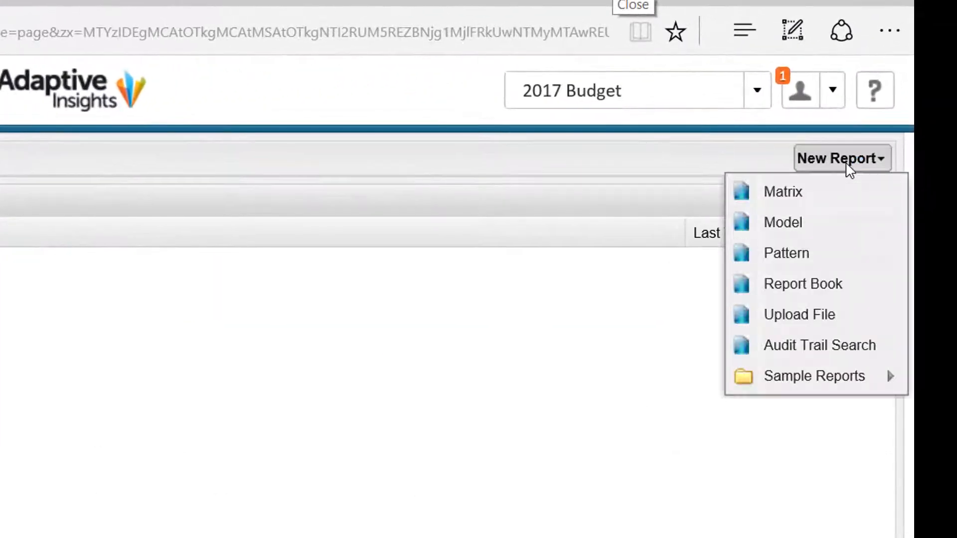
- Create a new matrix report with Revenue, COGS and Product Margin from the Product Revenue cube as rows
click(782, 191)
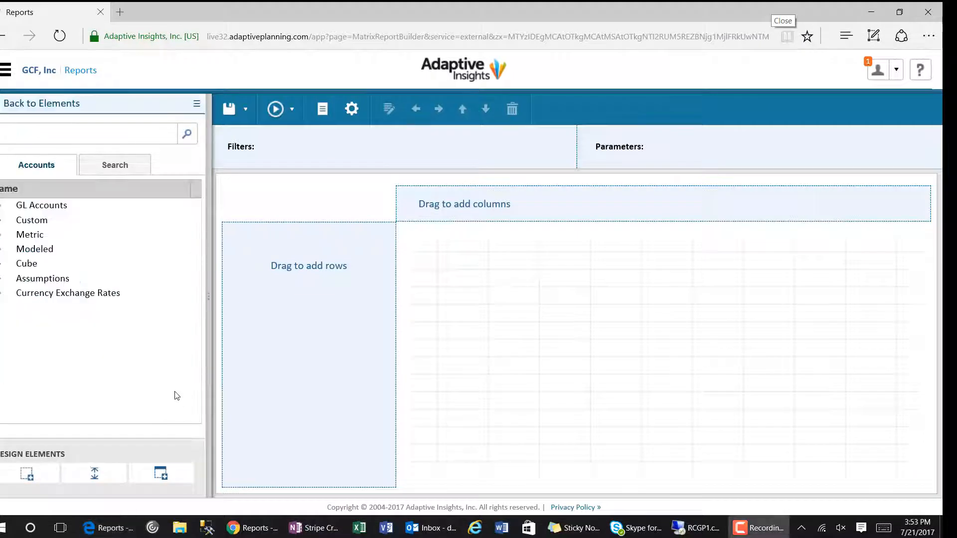
click(27, 263)
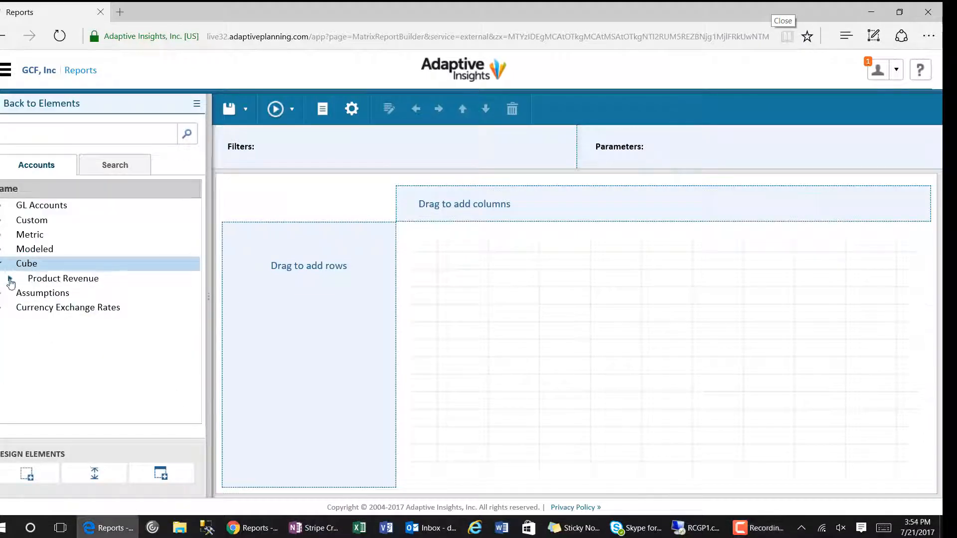
click(9, 278)
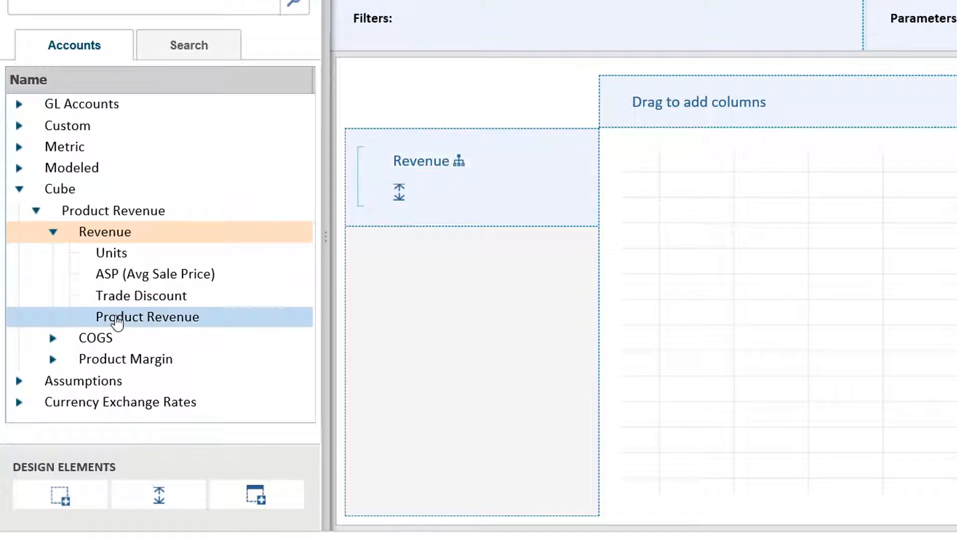
click(52, 338)
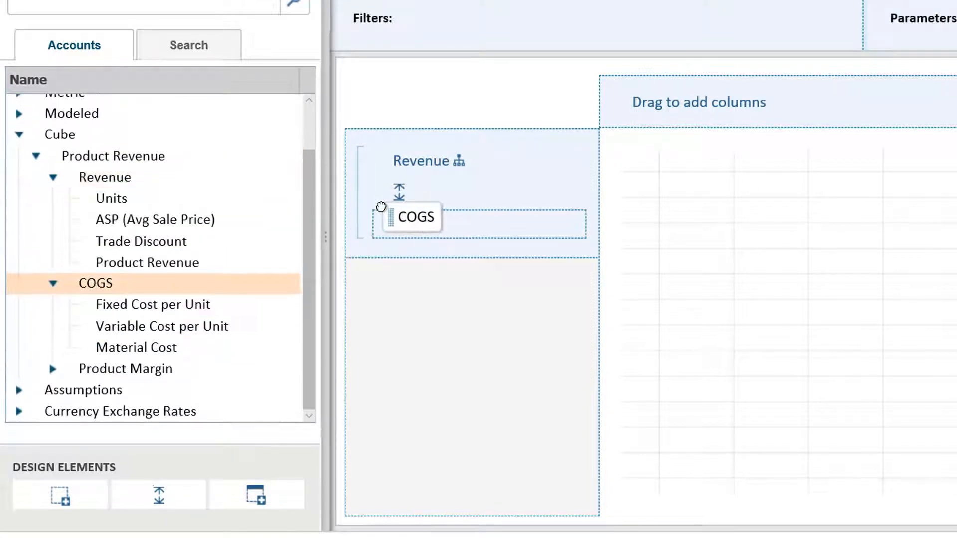
drag(412, 216, 418, 223)
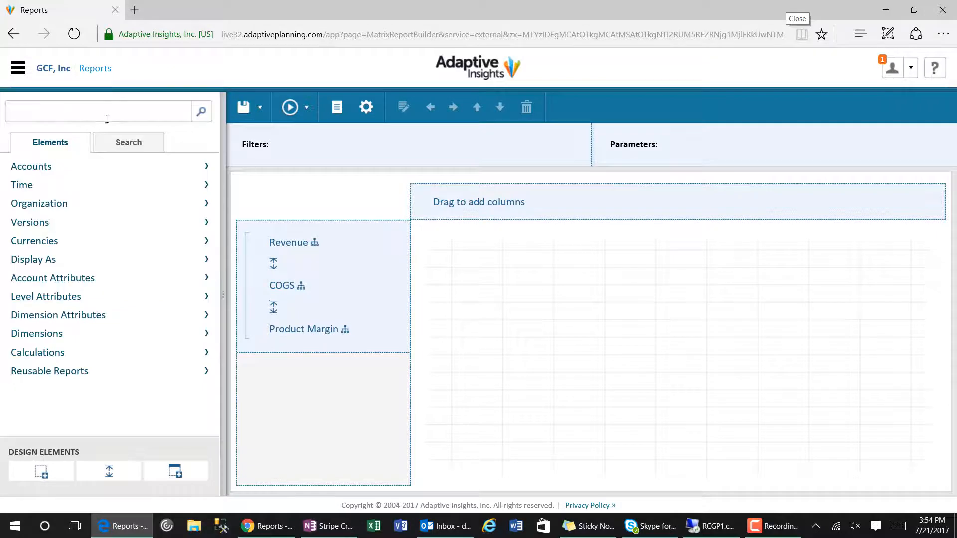
- Add FY2017 months as columns, starting with Jul-2017 and Aug-2017
click(22, 185)
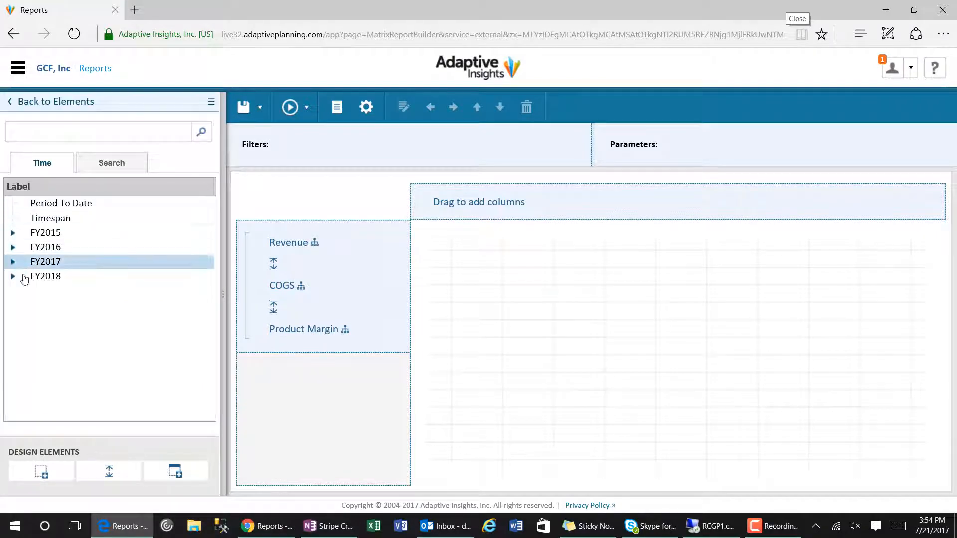
click(12, 261)
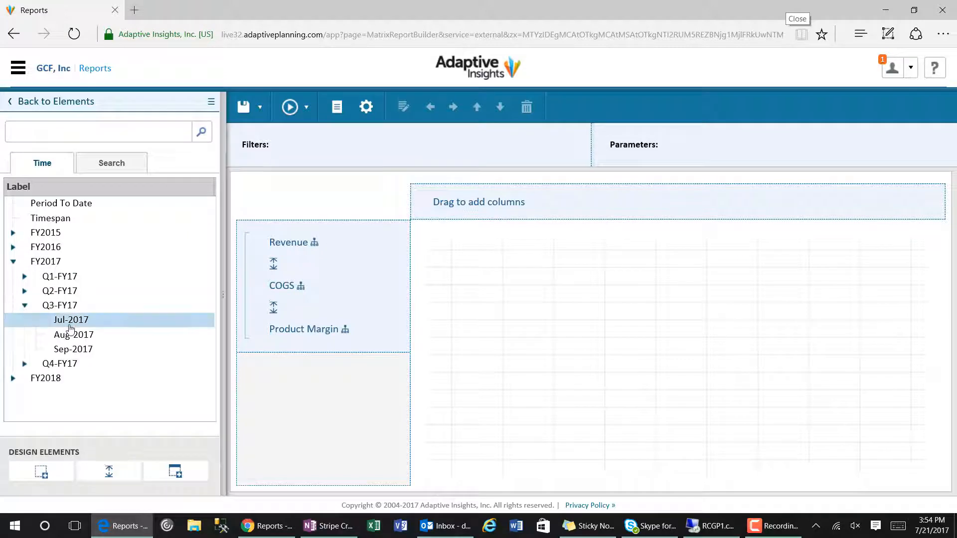
drag(71, 319, 462, 202)
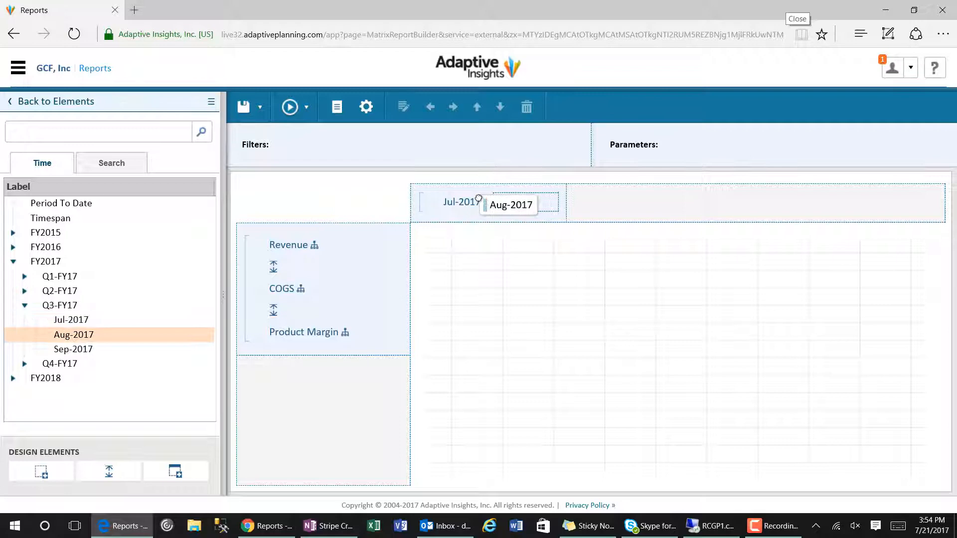
drag(72, 348, 590, 205)
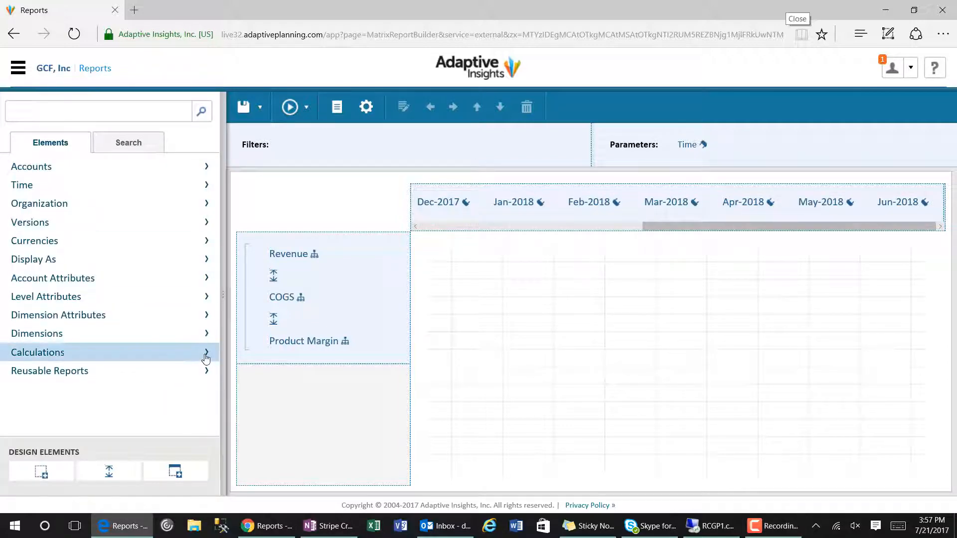
- Add a subtotal column after Jun-2018 labelled 'Rolling 12 Month Total'
click(38, 352)
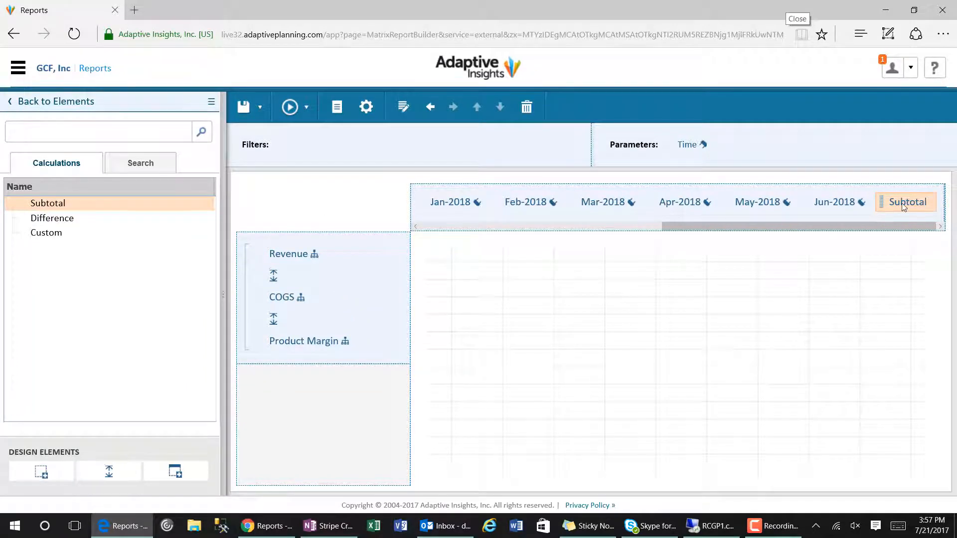
text(Rolling 12 Month Total)
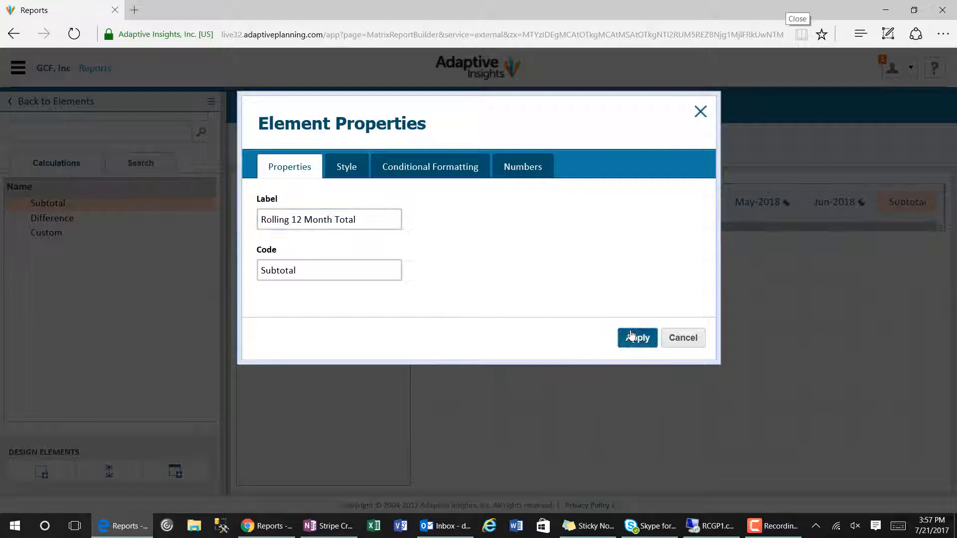
click(636, 338)
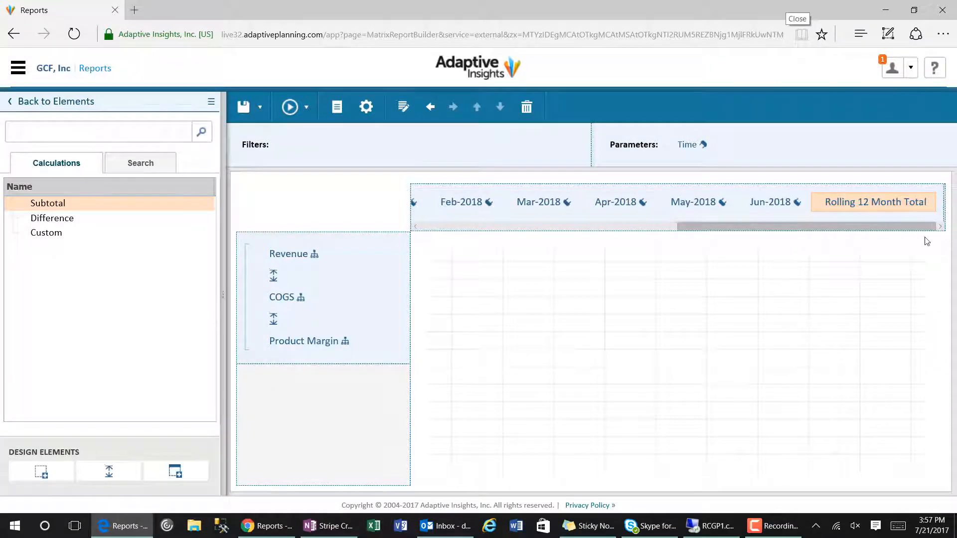
click(46, 233)
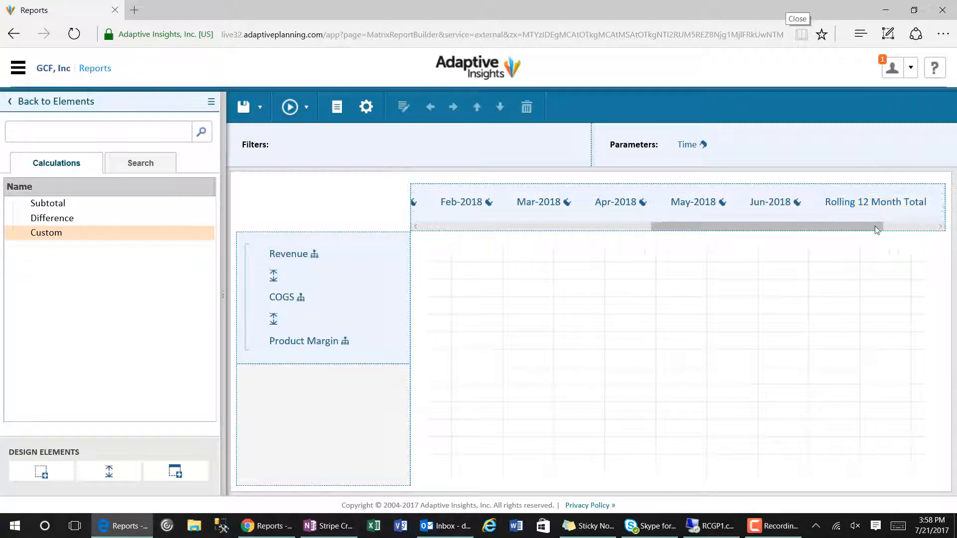
- Build a div formula for the new custom column with the Formula Assistant
click(874, 201)
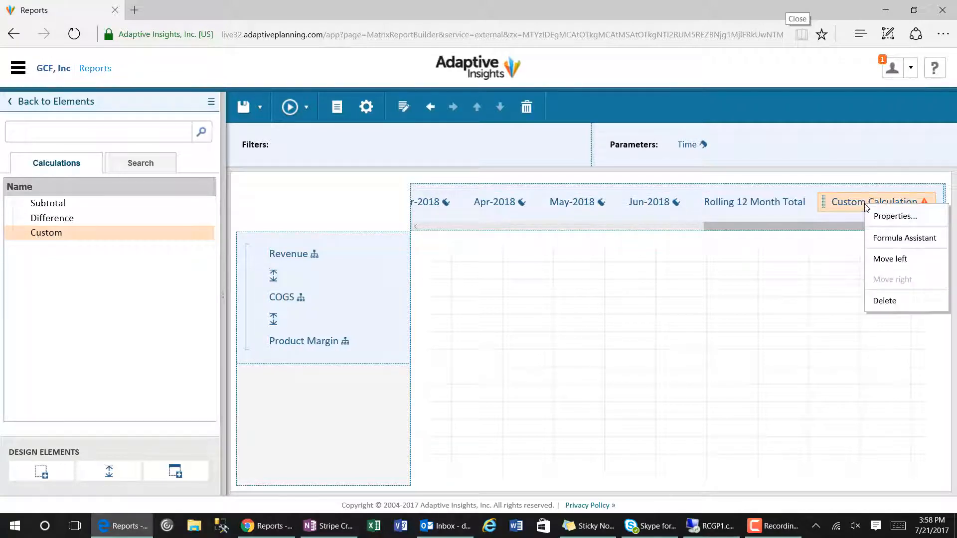
click(905, 238)
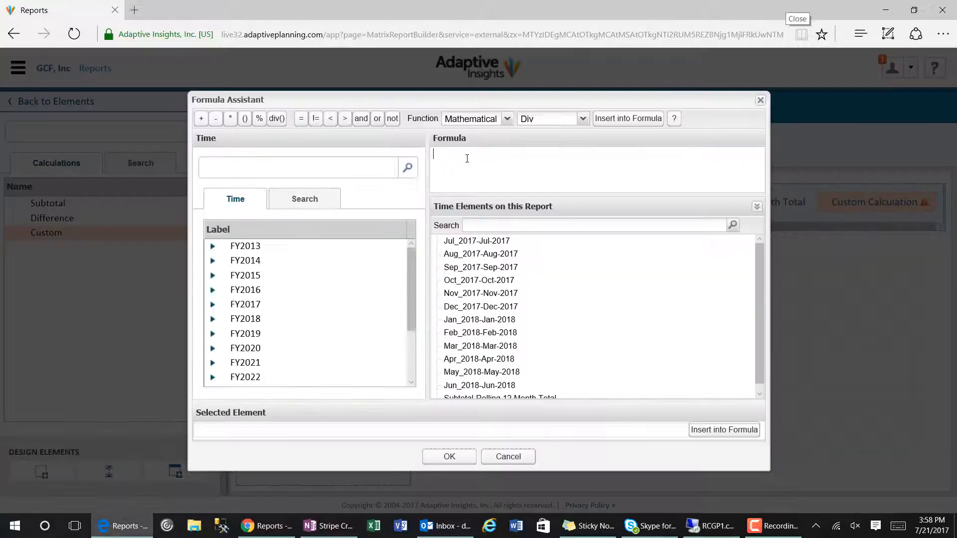
text(div)
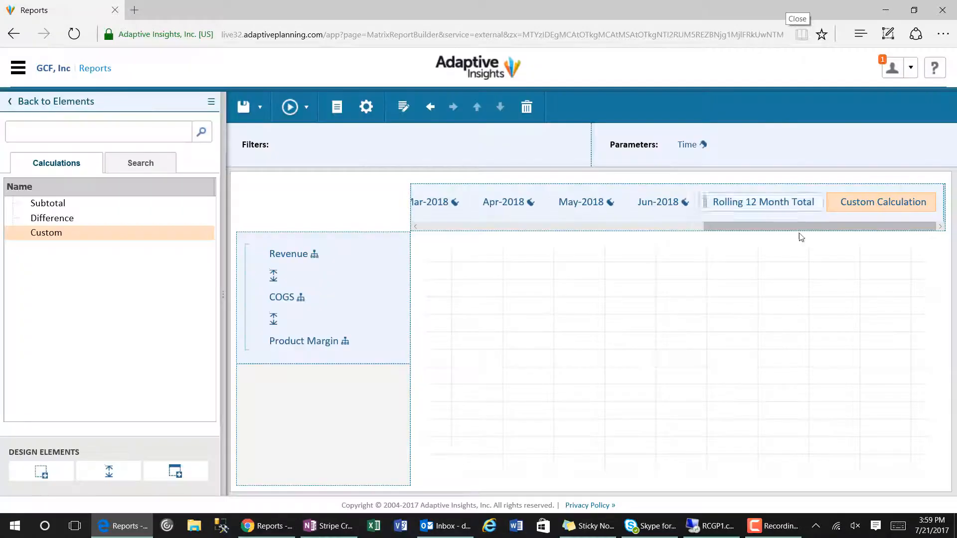
- Give the custom column a label beginning 'Rolling 12 Month'
double_click(881, 202)
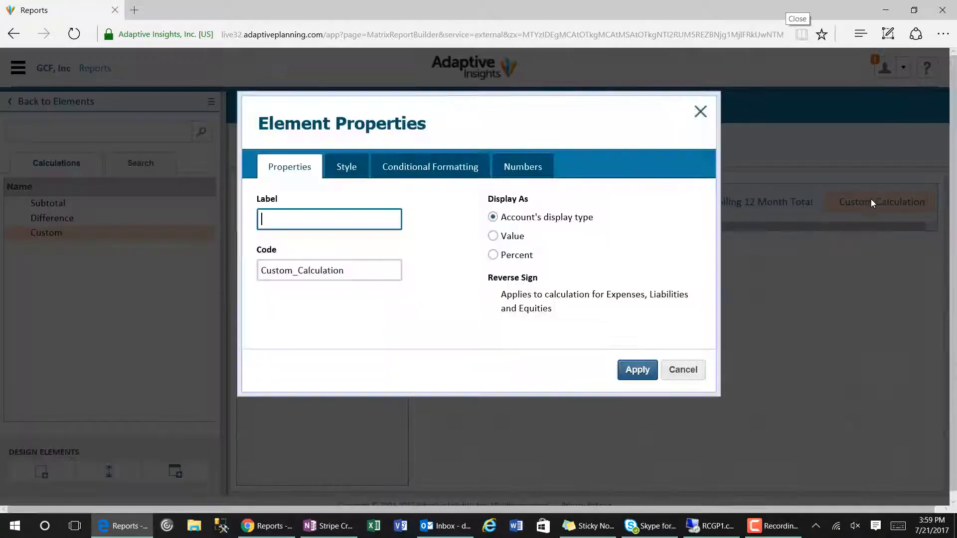
text(Rolling 1)
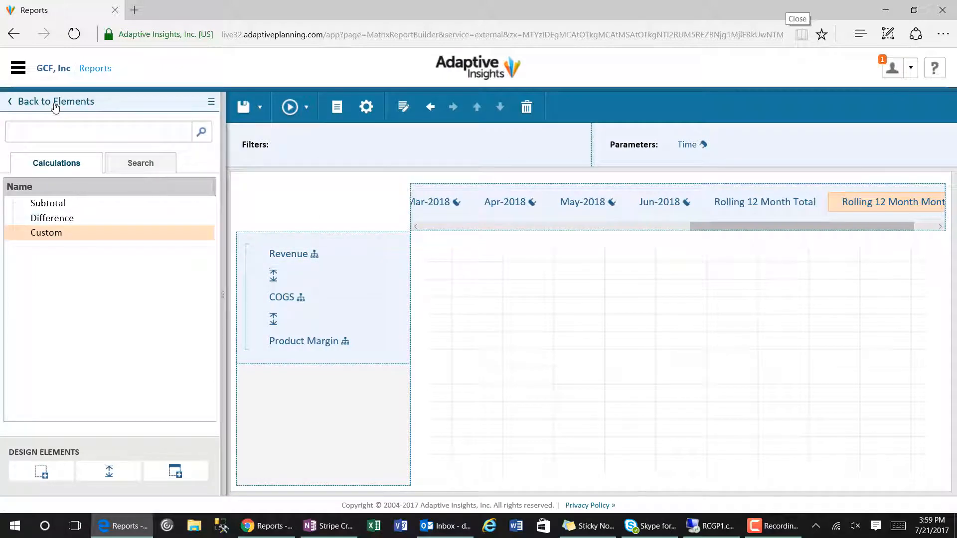
click(57, 101)
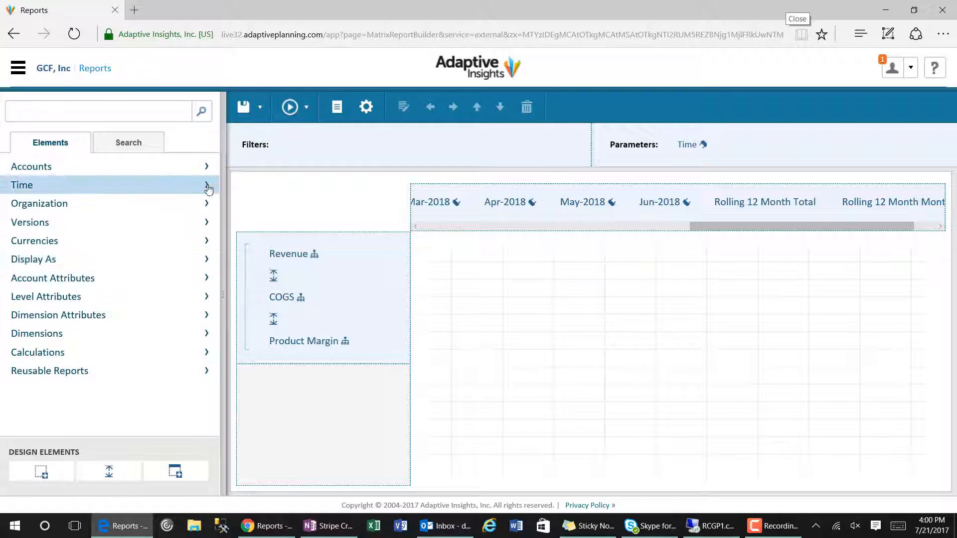
- Add a Version parameter with 2017 Budget as its initial choice
click(22, 185)
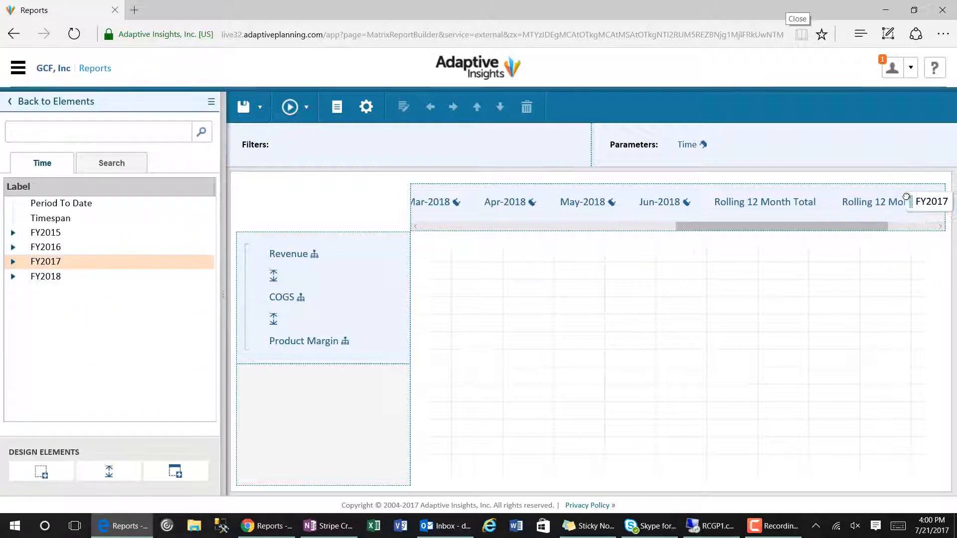
scroll(right, 3)
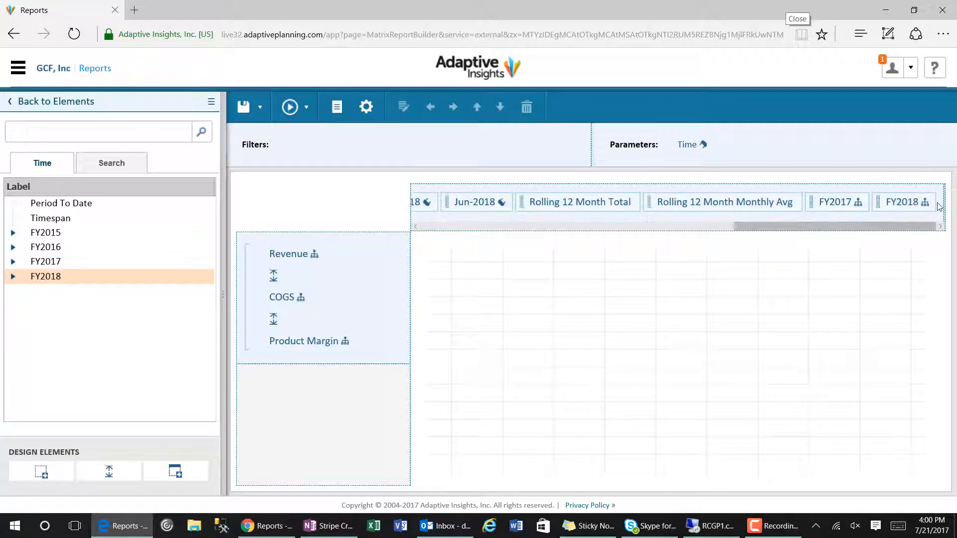
click(48, 163)
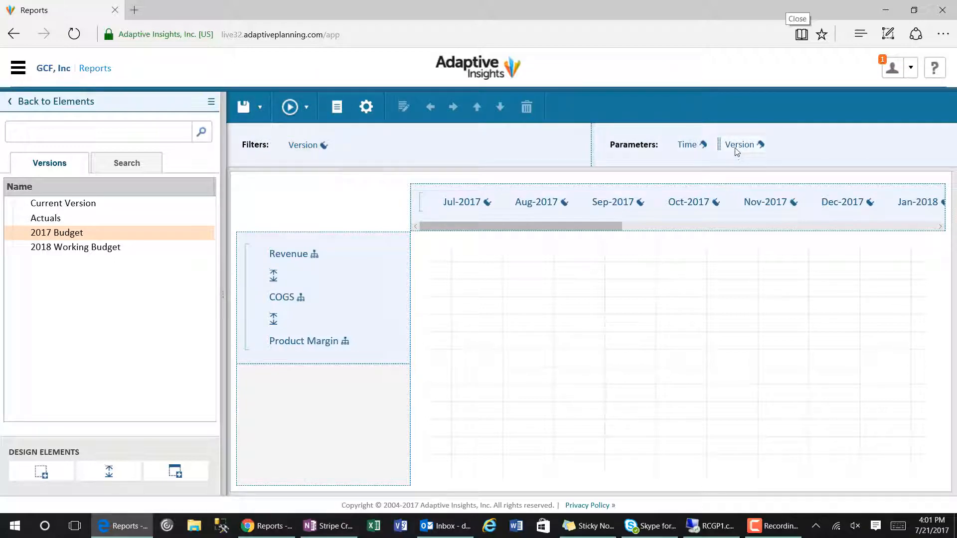
click(741, 145)
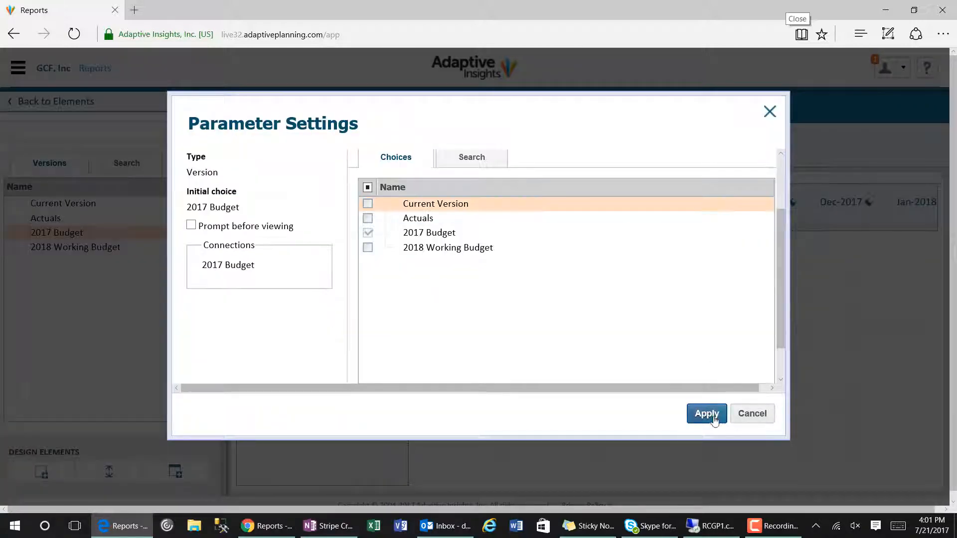
click(706, 413)
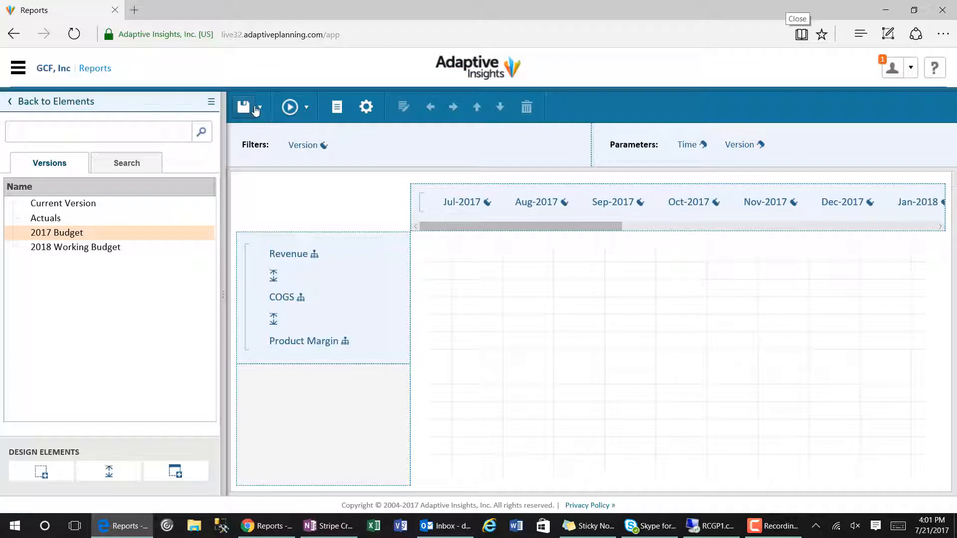
- Save the report as 'Rolling 12 Month Report' in Personal Reports
click(244, 106)
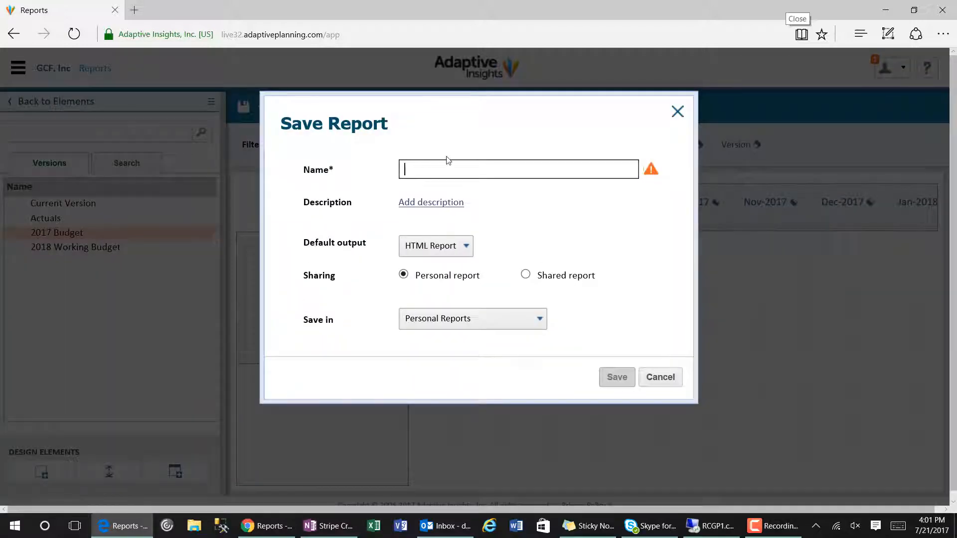
text(R)
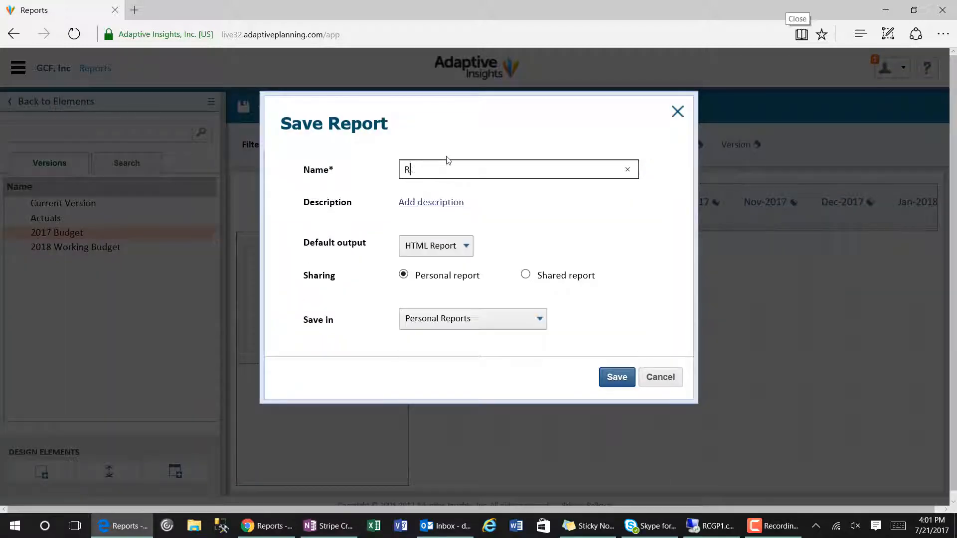
text(olling 1)
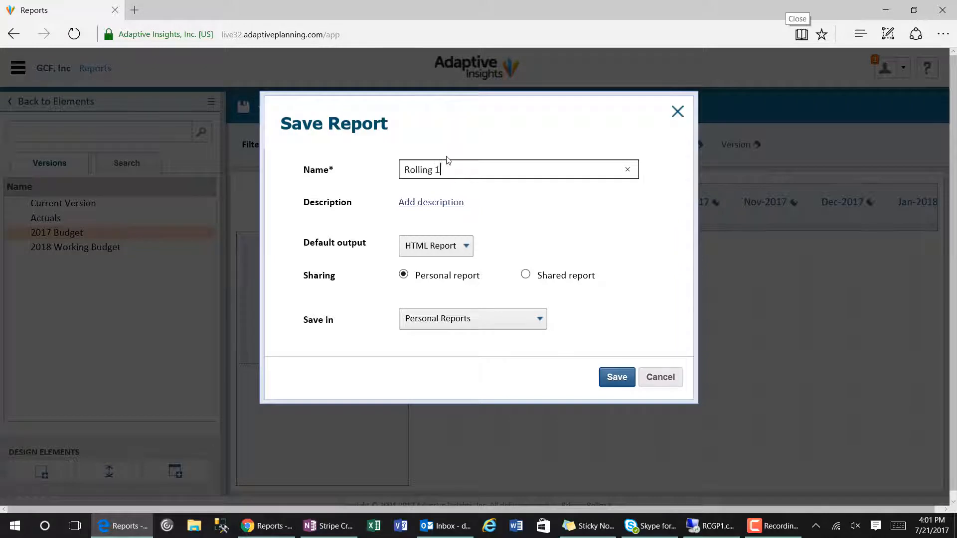
text(2 Month)
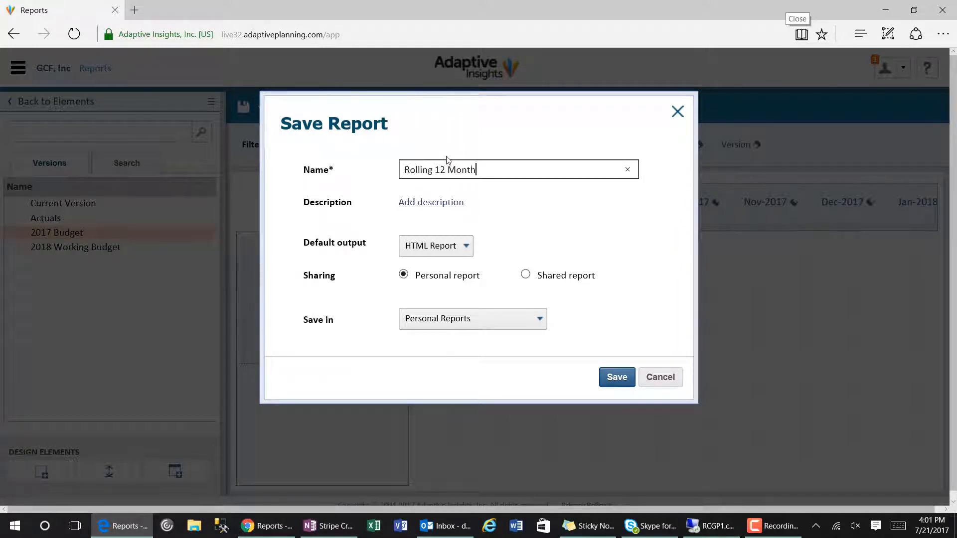
text(Report)
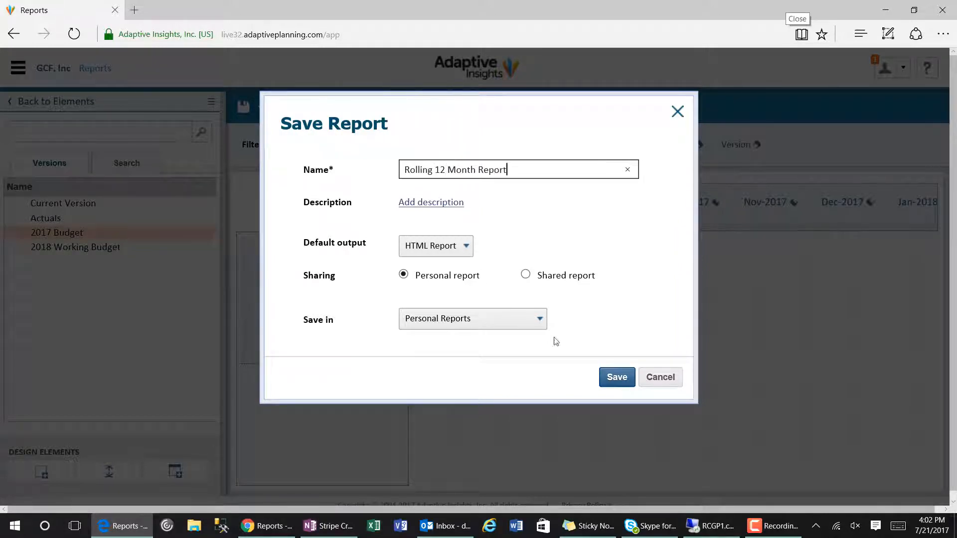
click(617, 377)
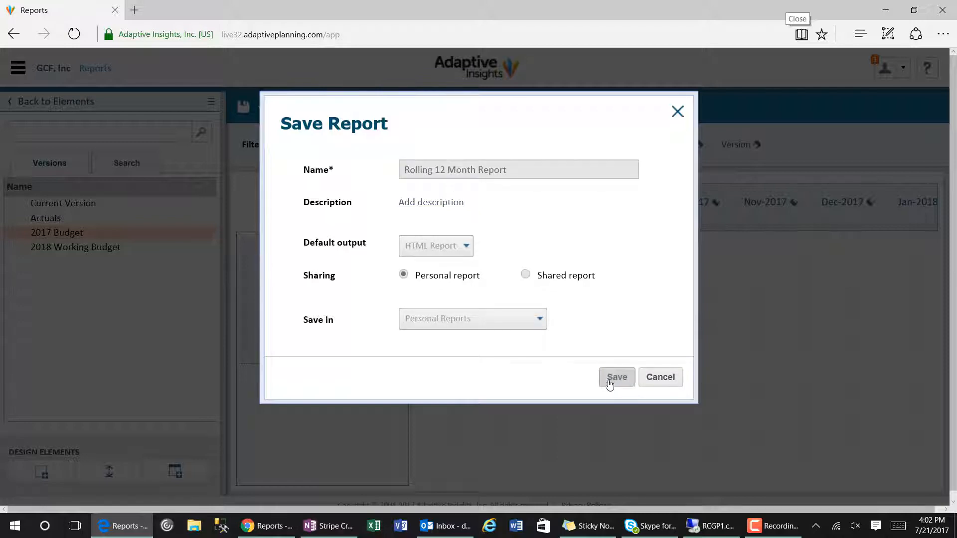
click(616, 377)
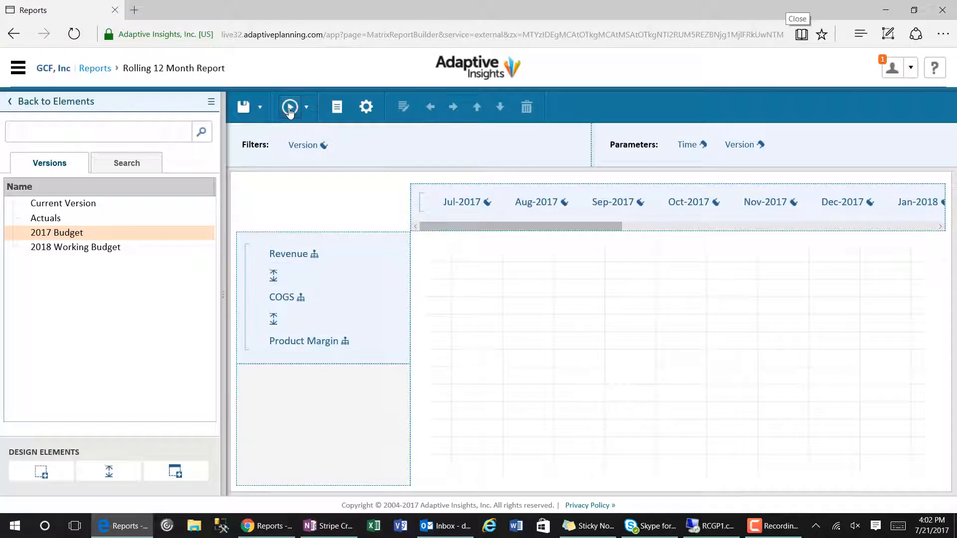
- Run the report to view Jan-2017 to Dec-2017 figures for 2018 Working Budget
click(289, 107)
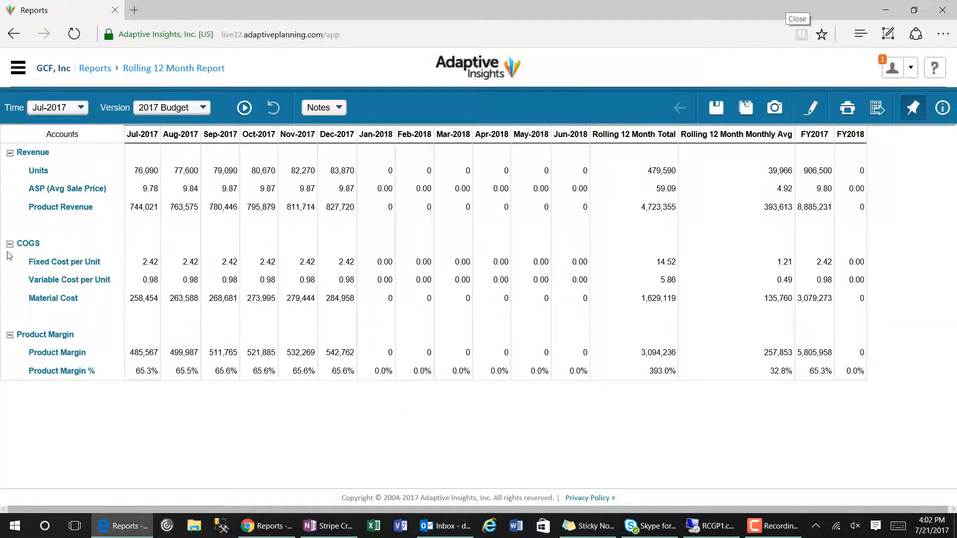
click(57, 107)
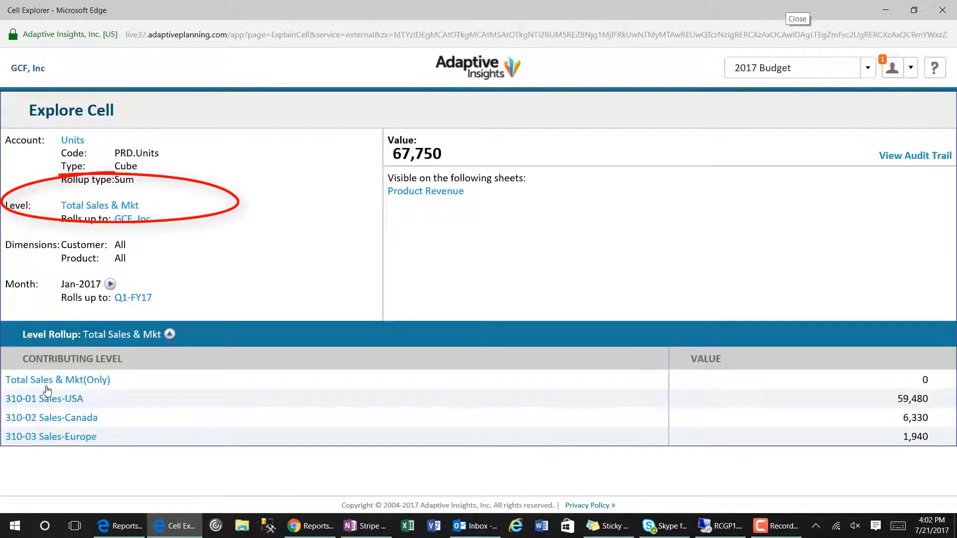
click(44, 398)
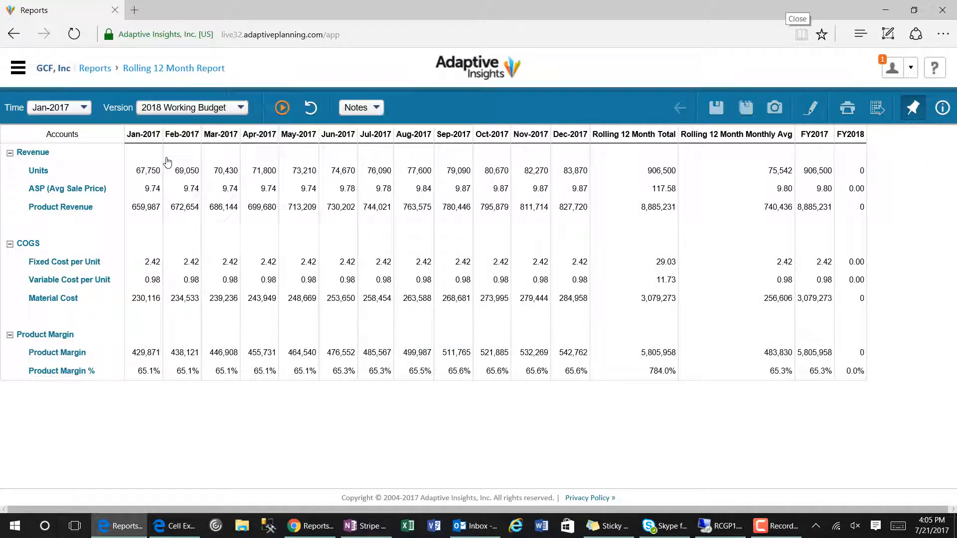
- Rerun the report starting at Jul-2017, then save it and dismiss the confirmation
click(85, 108)
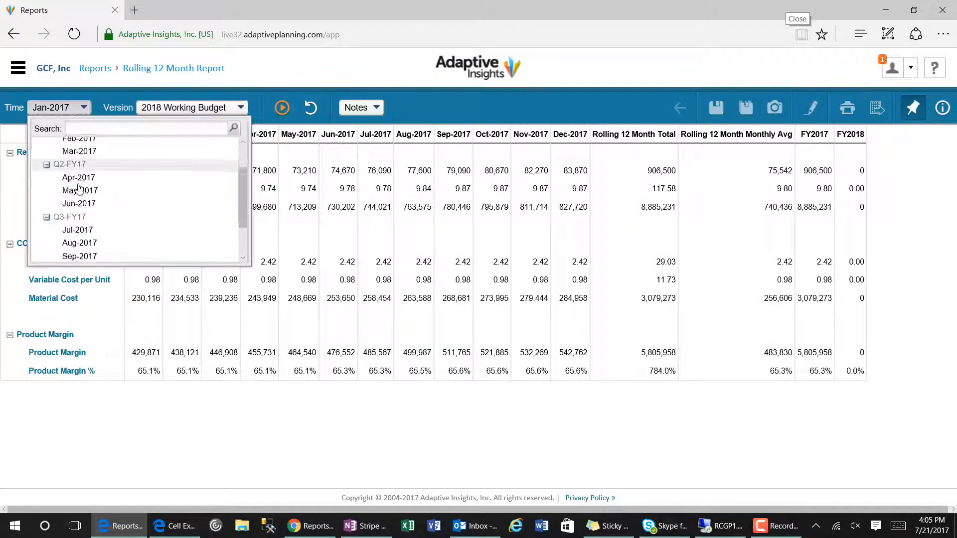
click(77, 229)
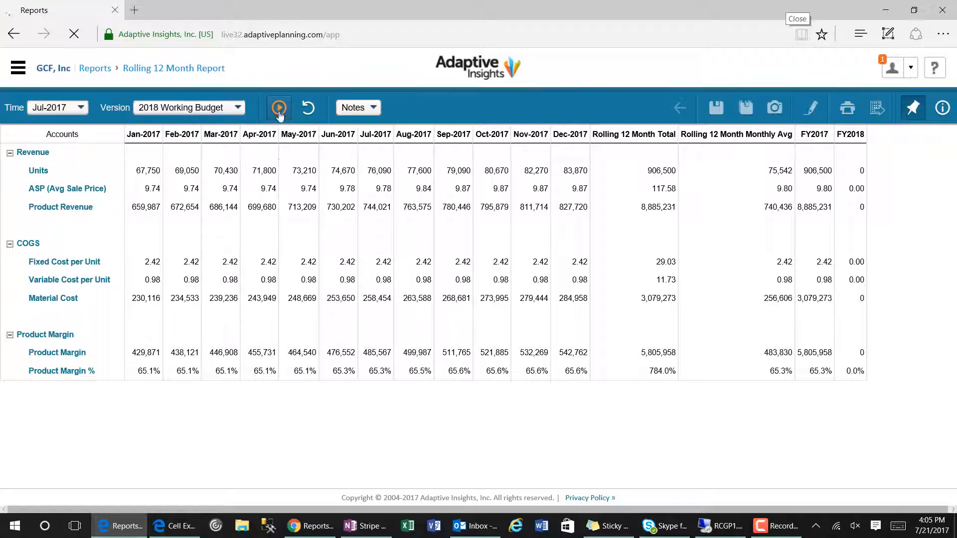
click(278, 108)
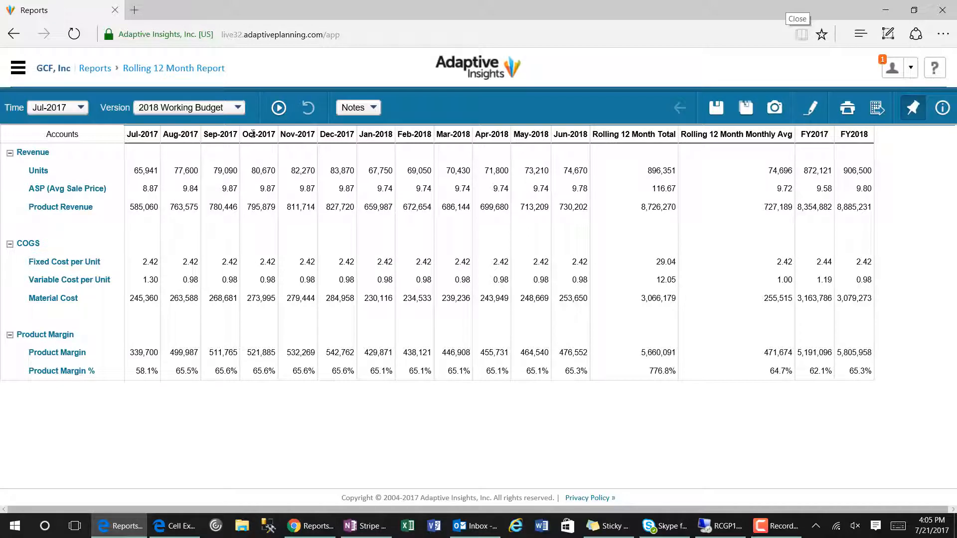
click(715, 108)
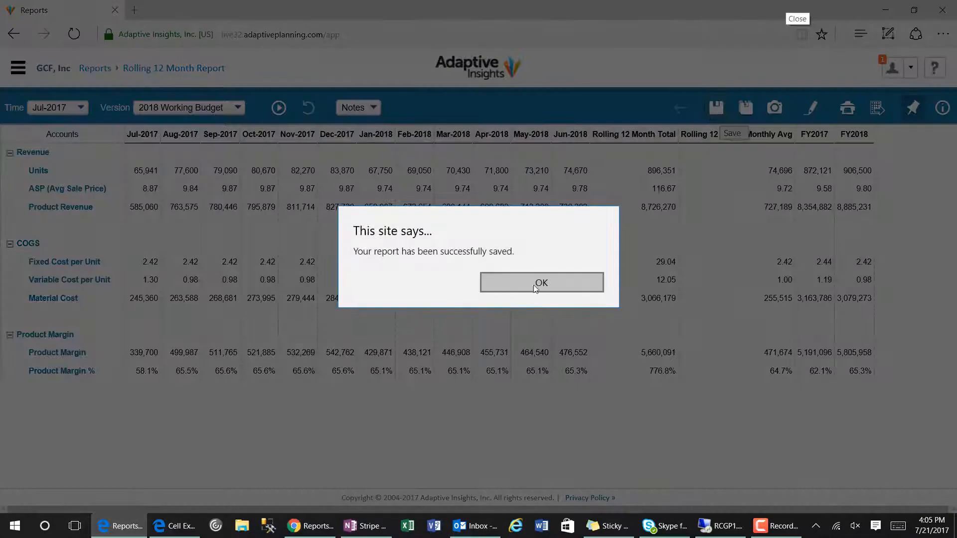
click(540, 282)
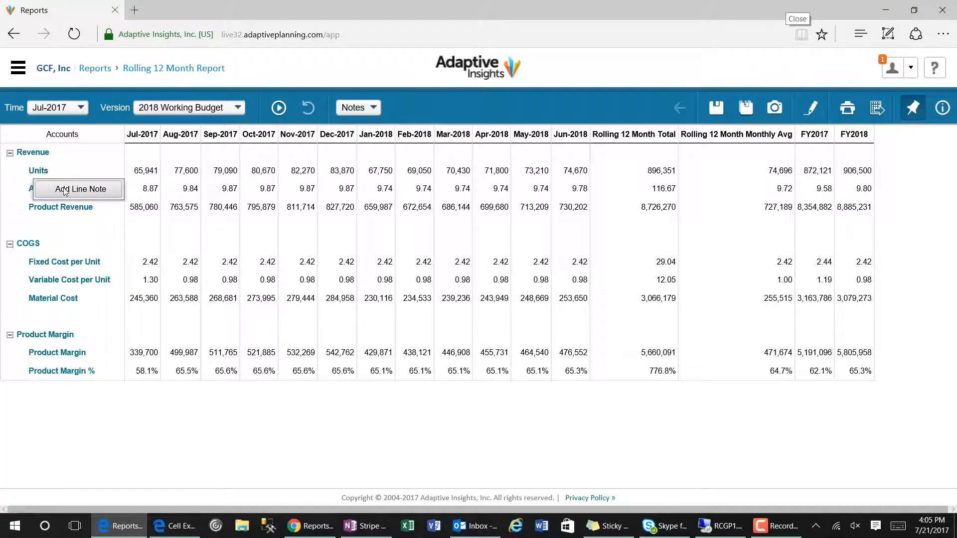
- Add the line note 'Expected additional units to be sold in July through EOY' to Units
text(Expected additional units to be)
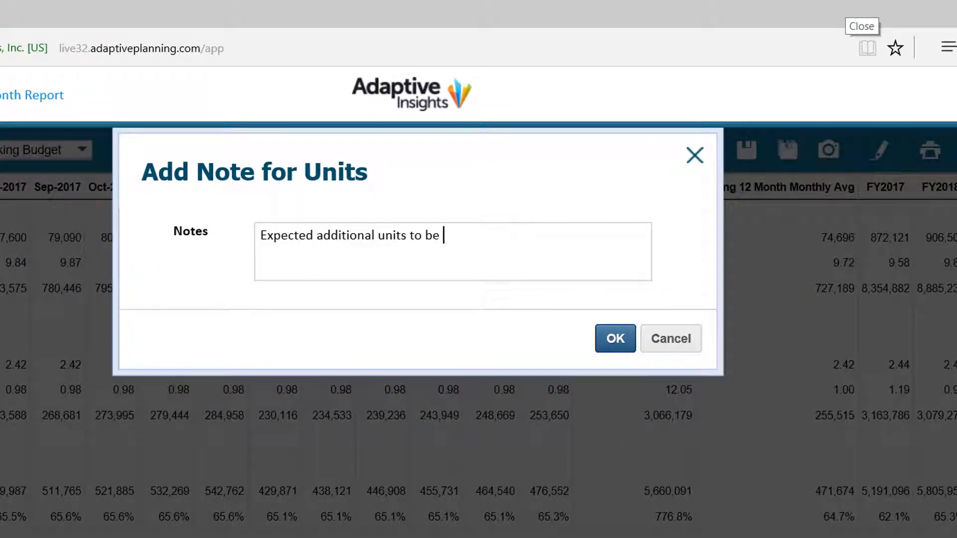
text(sold in Ju)
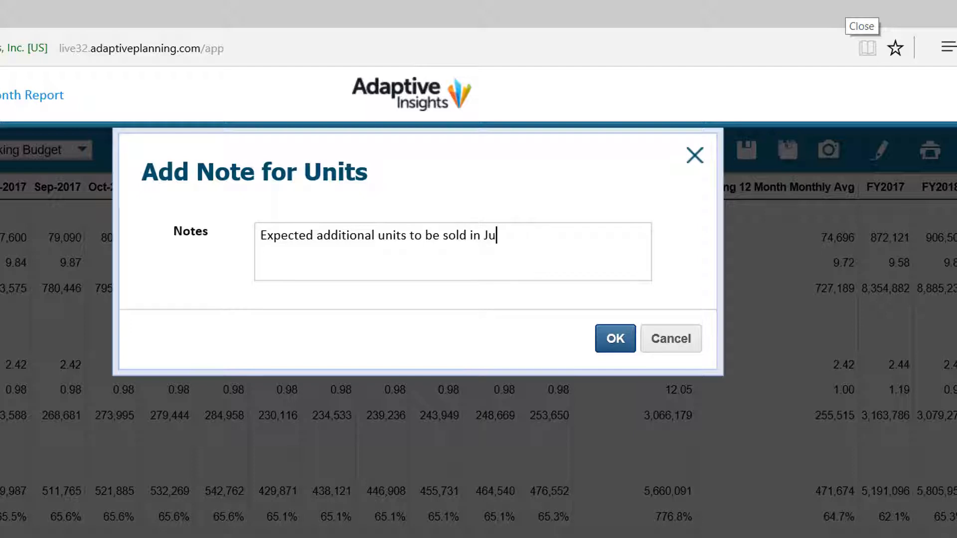
text(ly)
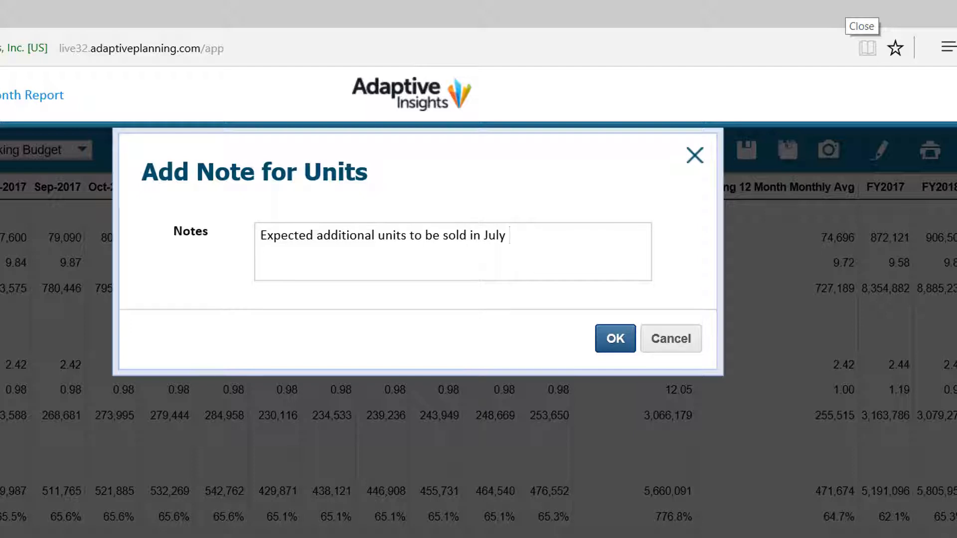
text(through EOY)
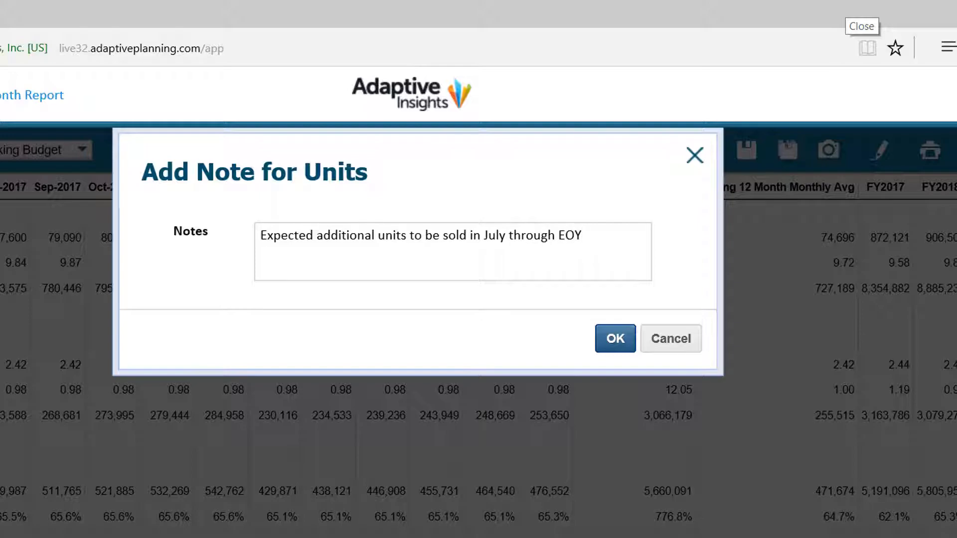
click(615, 339)
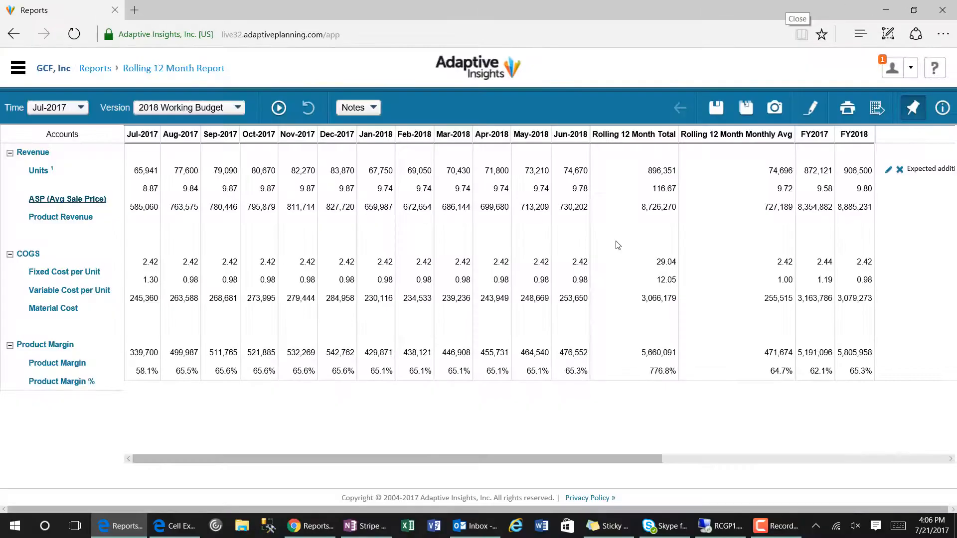